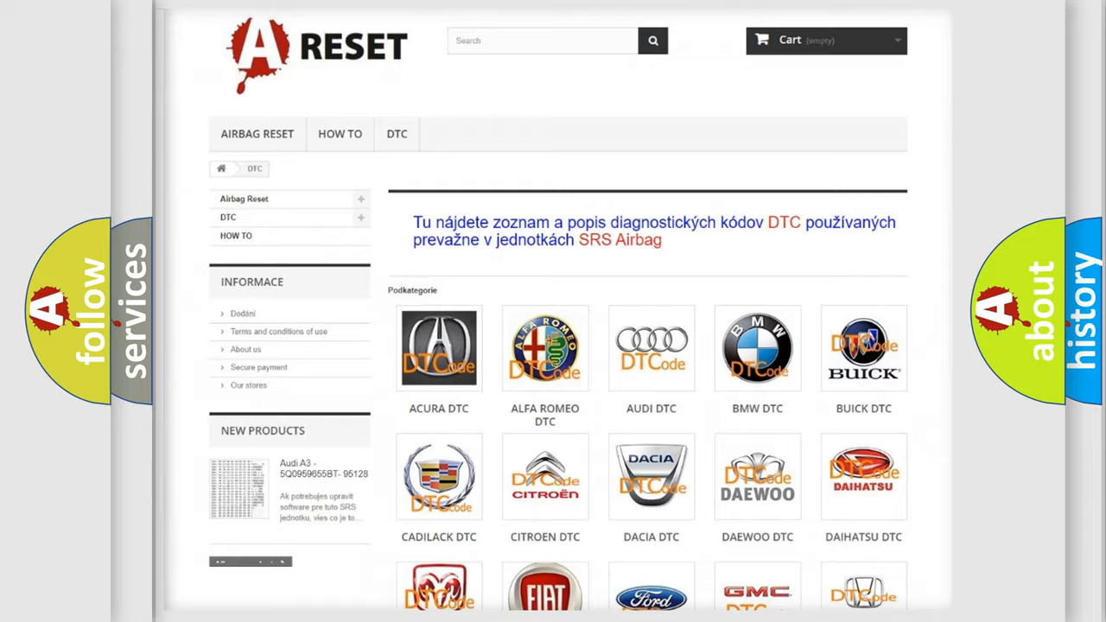
# Go to the Jeep DTC page and look through its grid of airbag diagnostic codes.
pyautogui.scroll(-3)
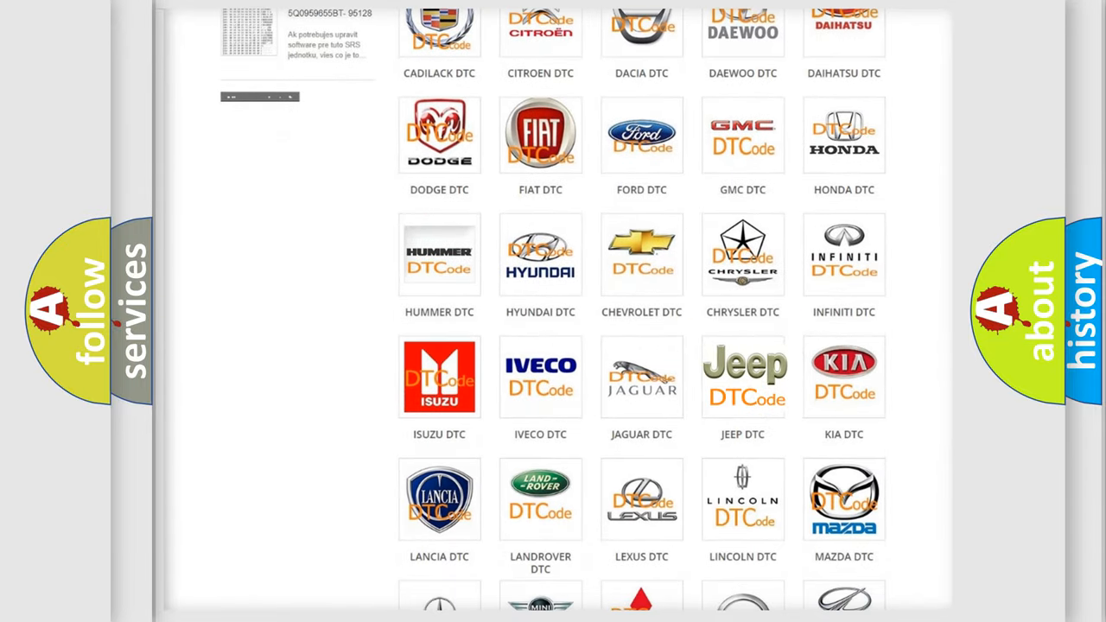
pyautogui.click(743, 377)
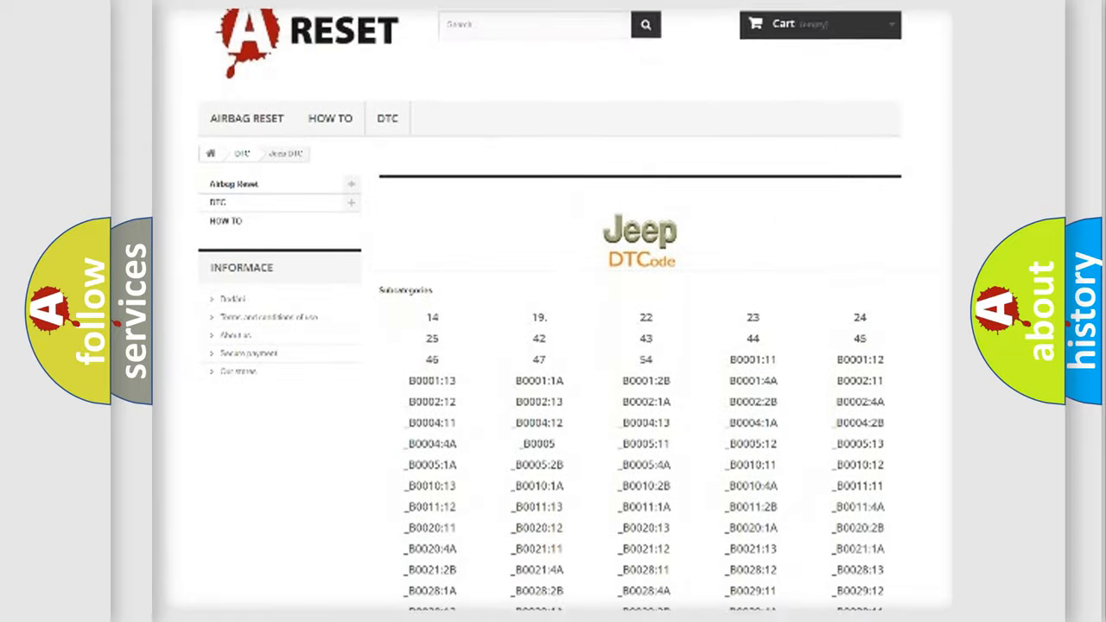
pyautogui.scroll(-3)
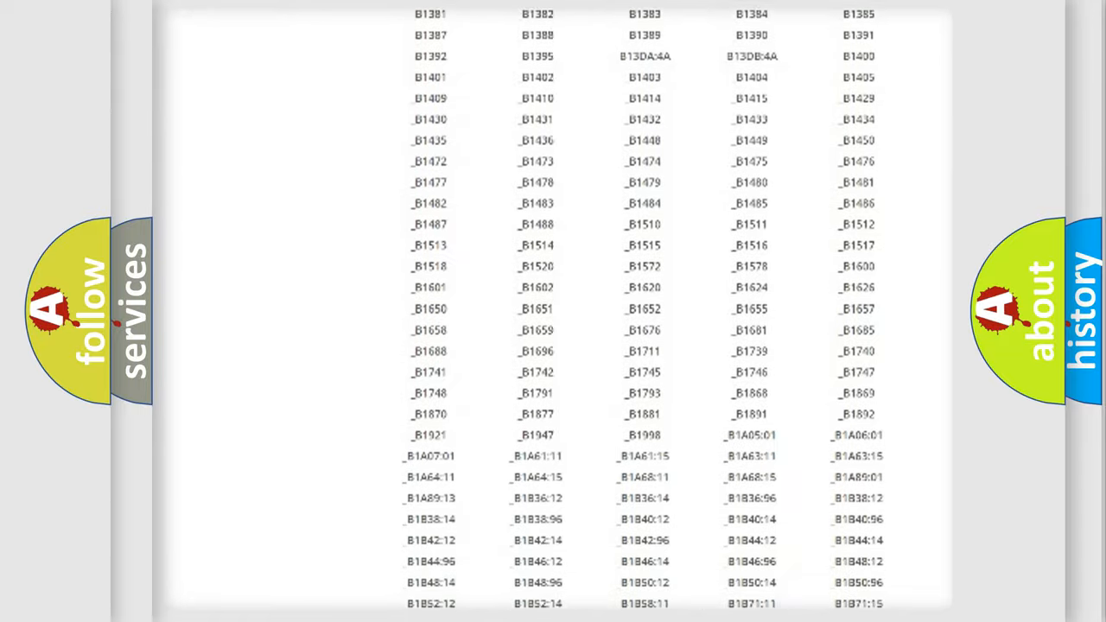
pyautogui.scroll(3)
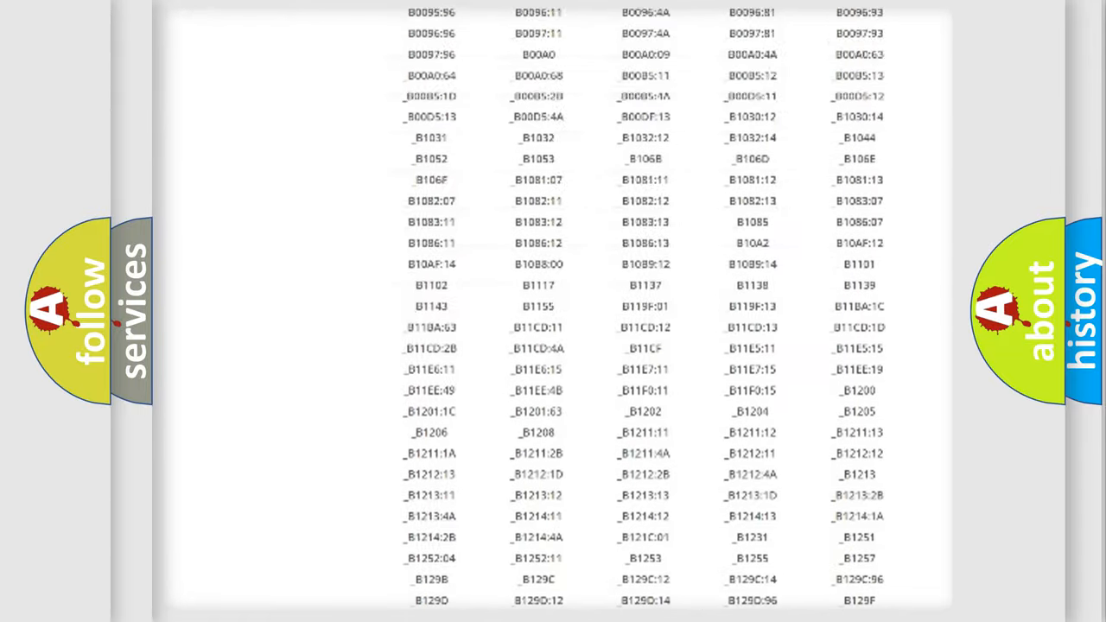
pyautogui.scroll(3)
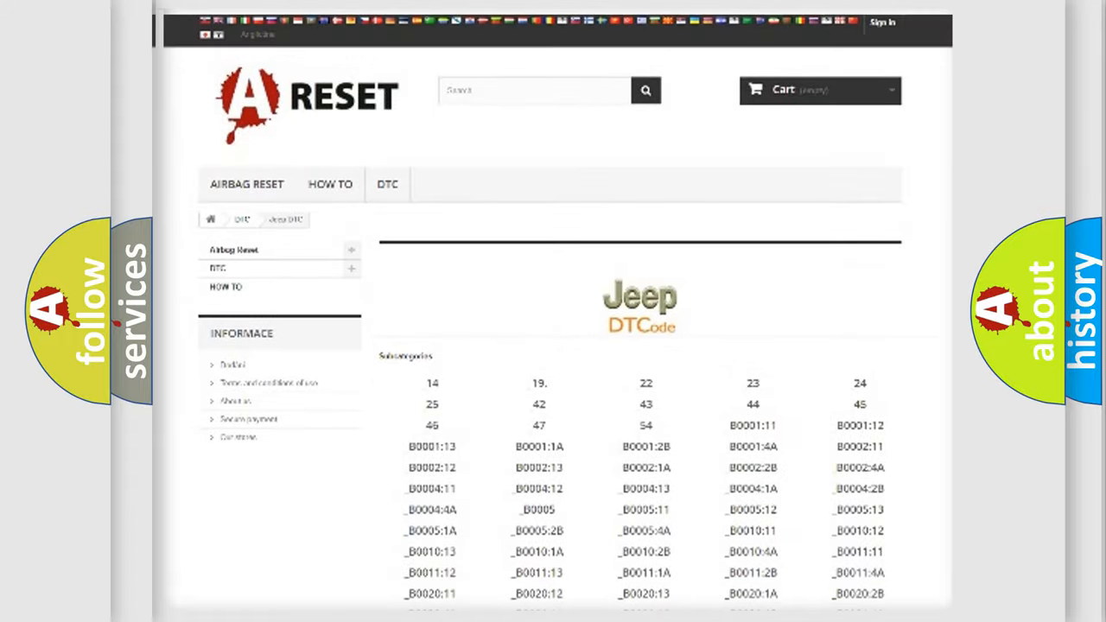